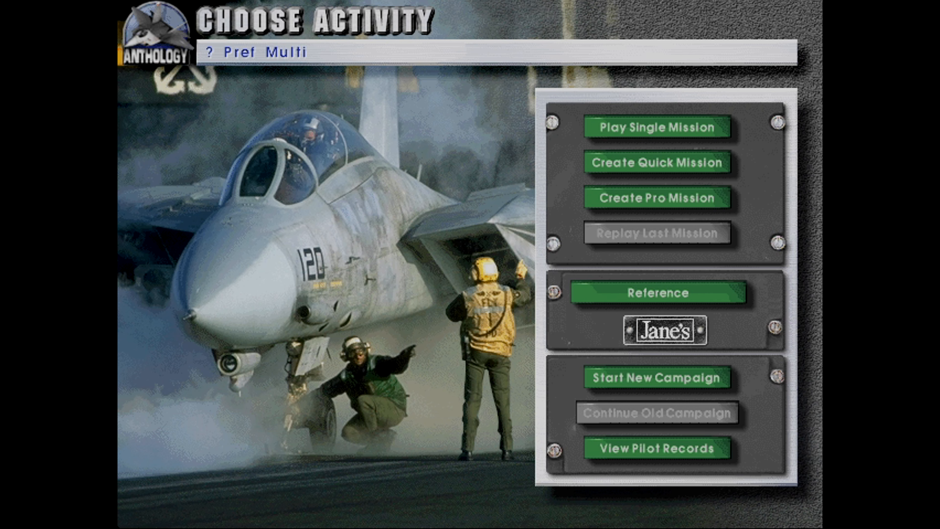
mouse_move(587, 172)
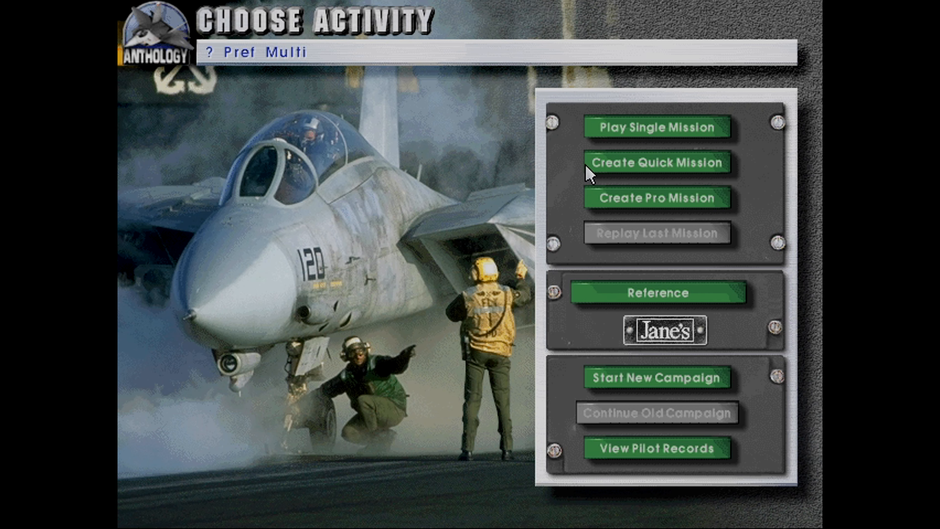
- Create a quick mission and equip friendly wing 1 with Boeing 707s
click(657, 162)
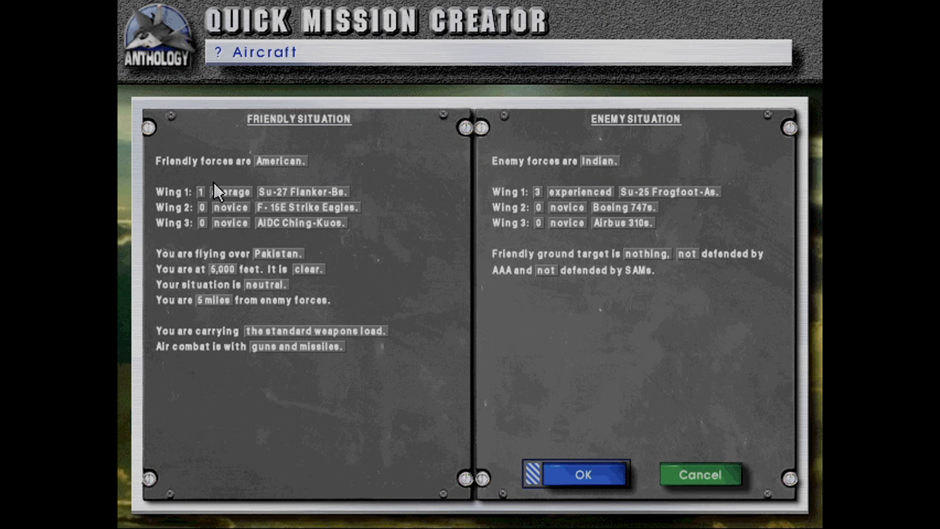
click(299, 192)
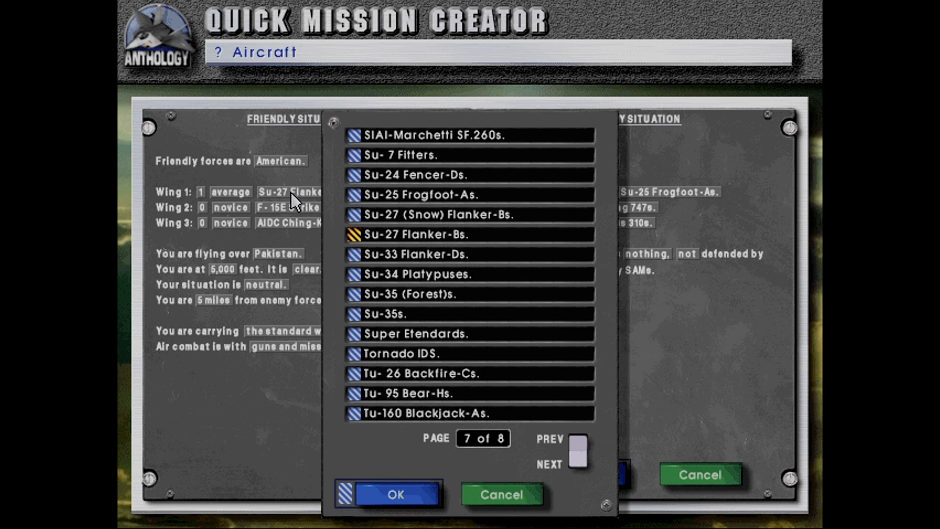
click(579, 440)
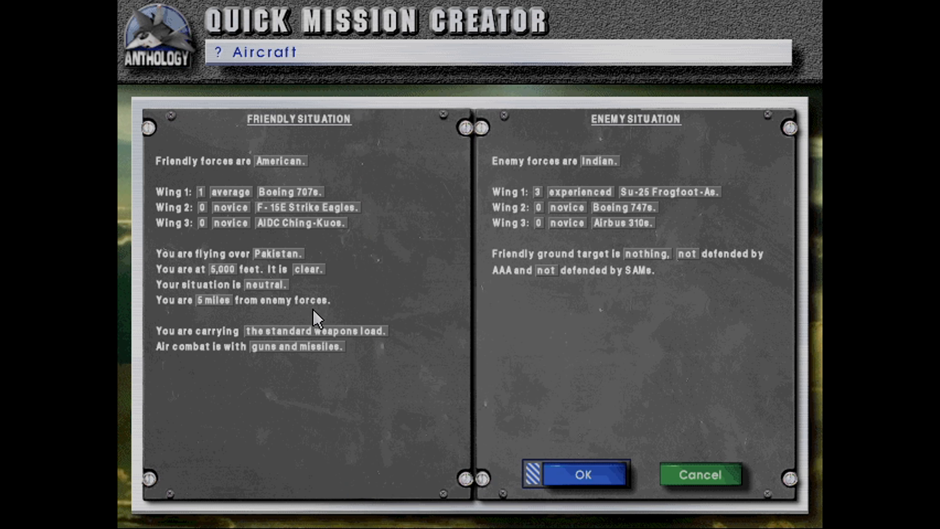
- Raise friendly wing 1 pilot skill to ace and remove enemy wing 1's aircraft
click(231, 191)
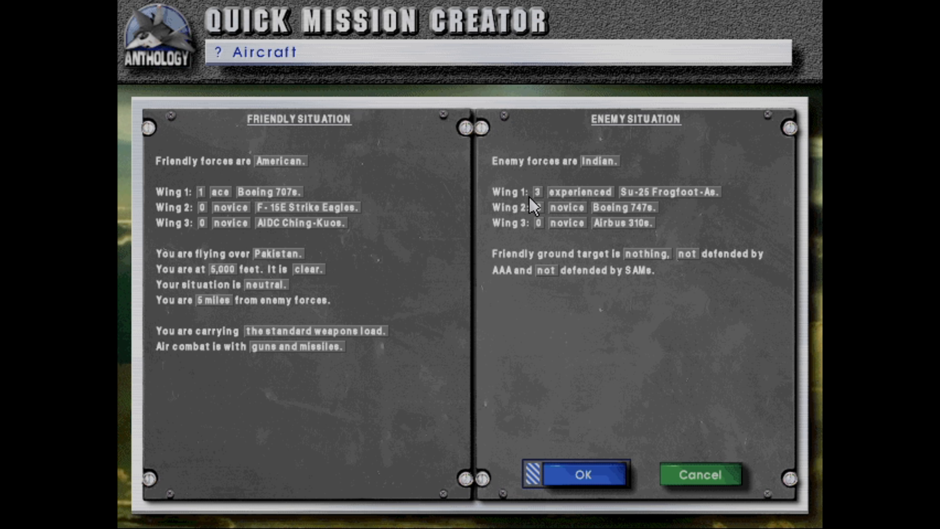
click(539, 192)
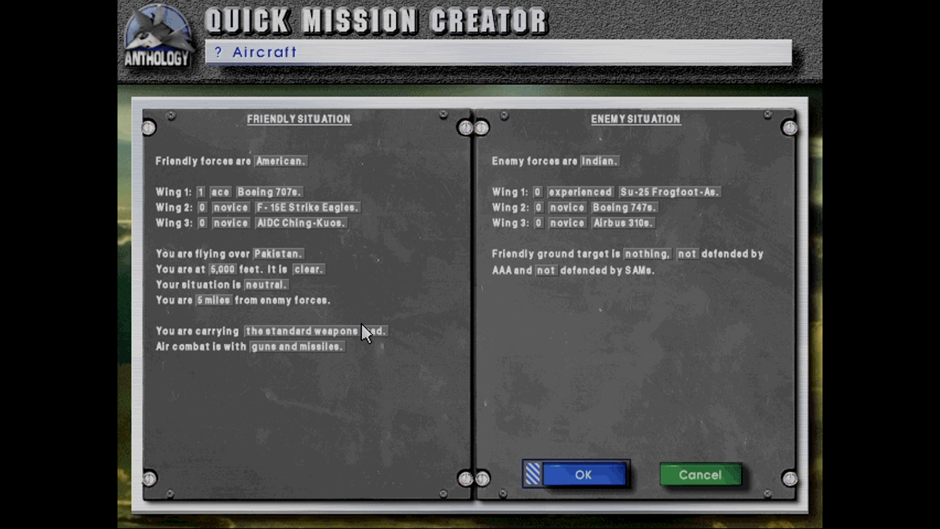
- Cycle the mission region through Persian Gulf, Baltics, Iraq and Kuril Islands to Panama
click(278, 253)
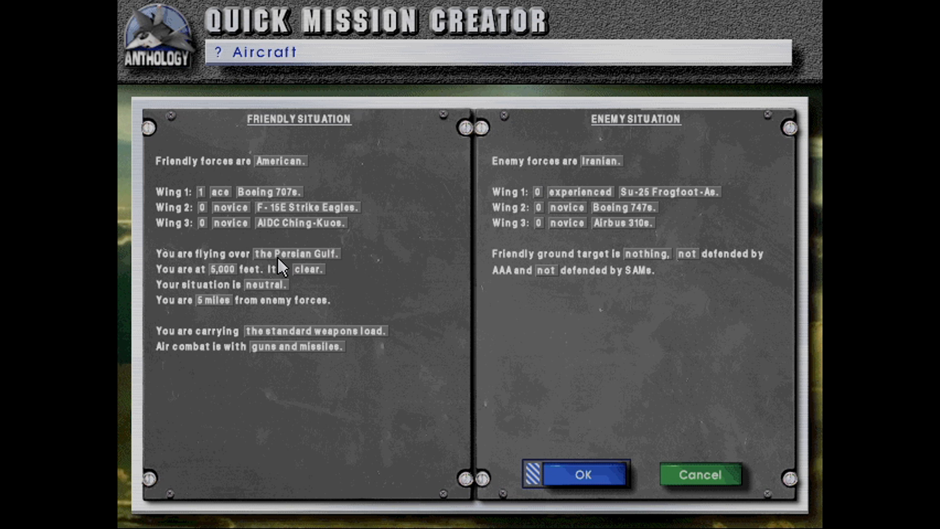
click(295, 253)
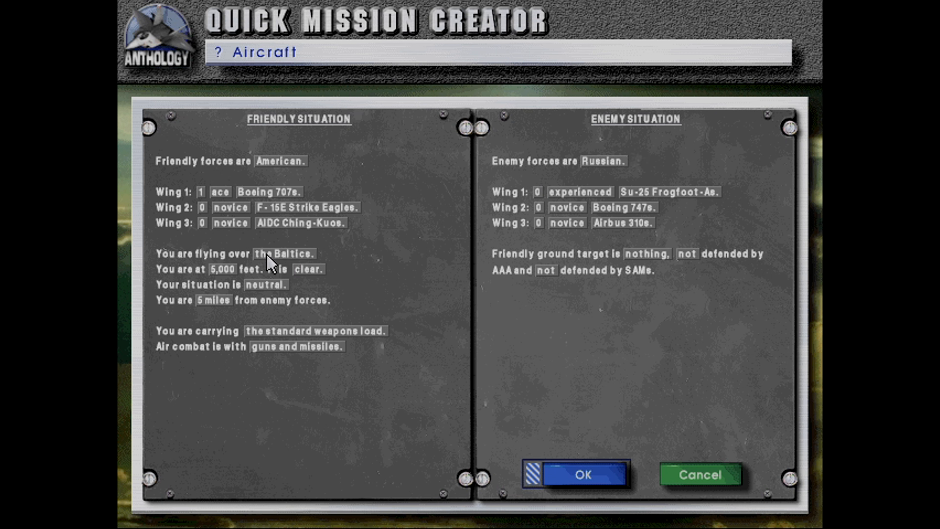
click(285, 253)
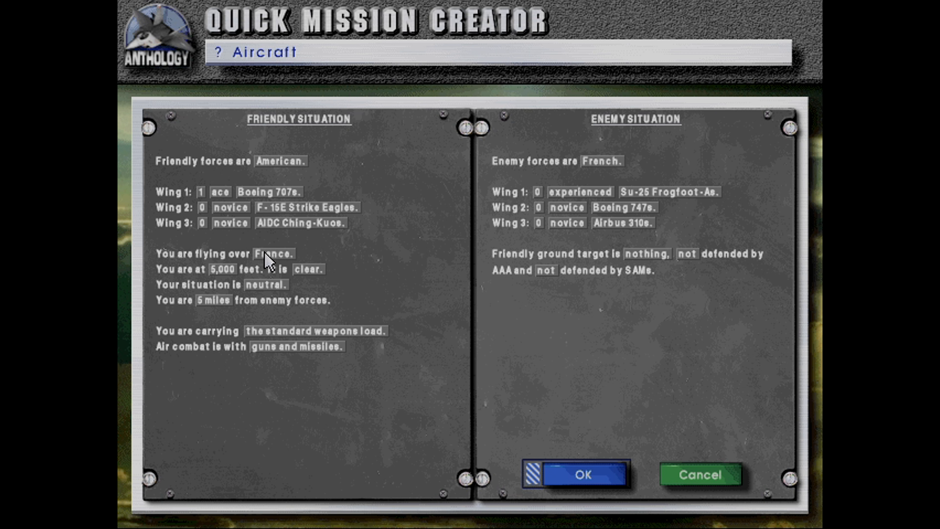
click(273, 253)
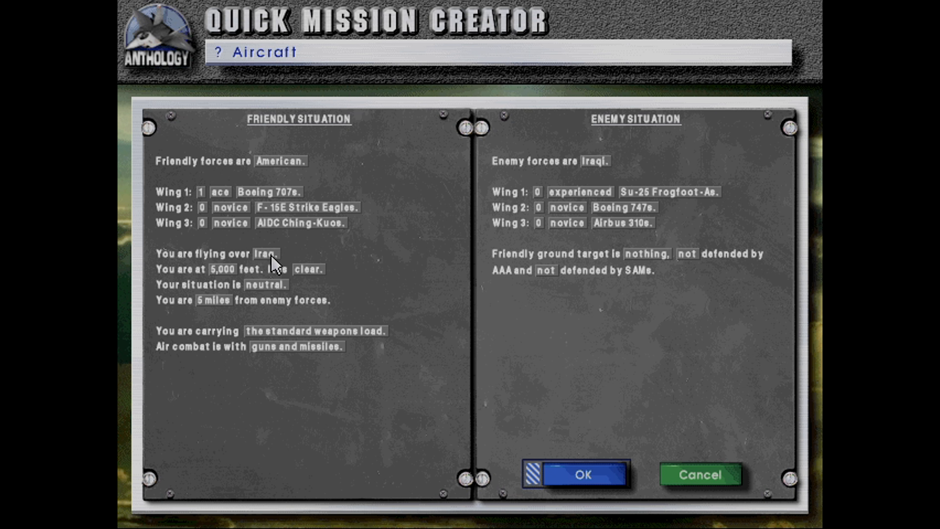
click(268, 252)
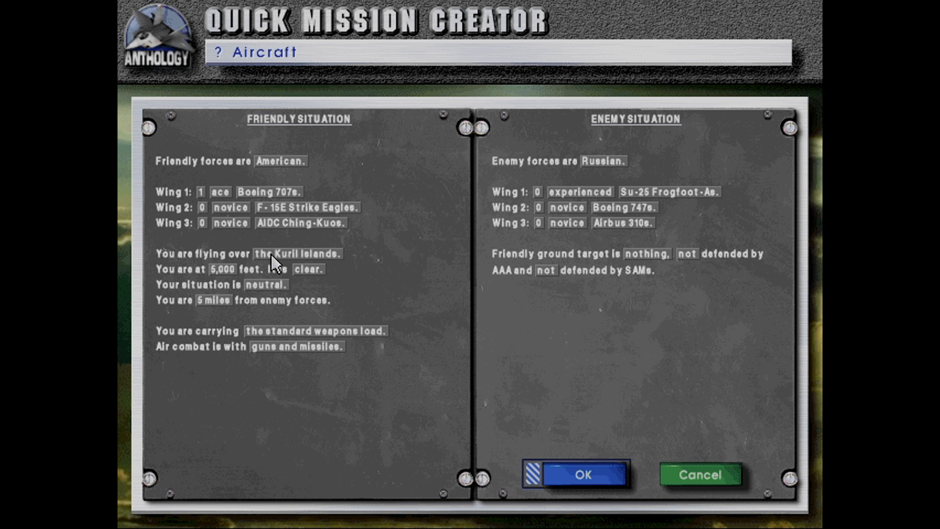
click(295, 253)
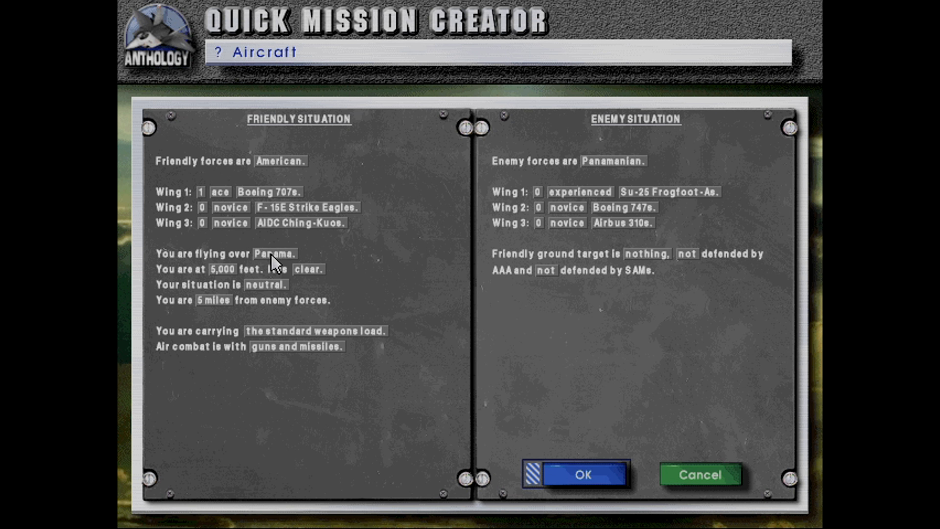
mouse_move(328, 285)
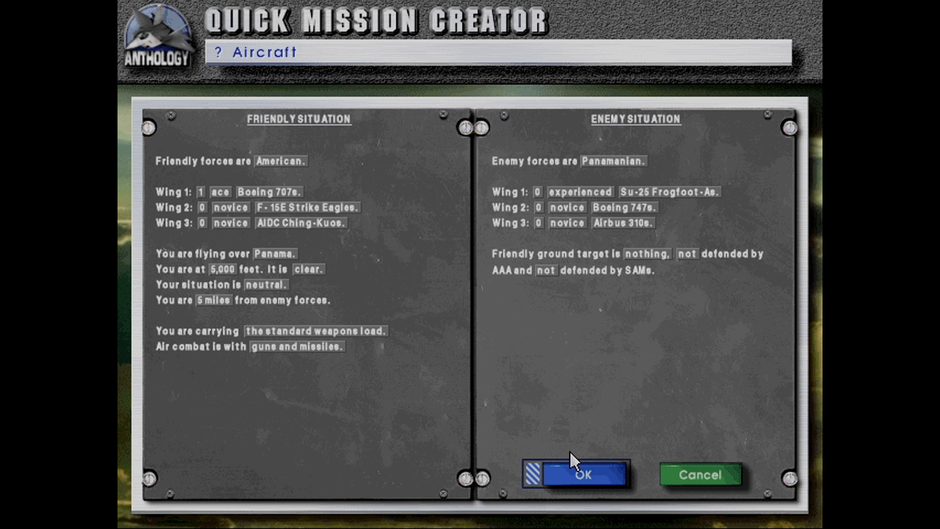
click(579, 475)
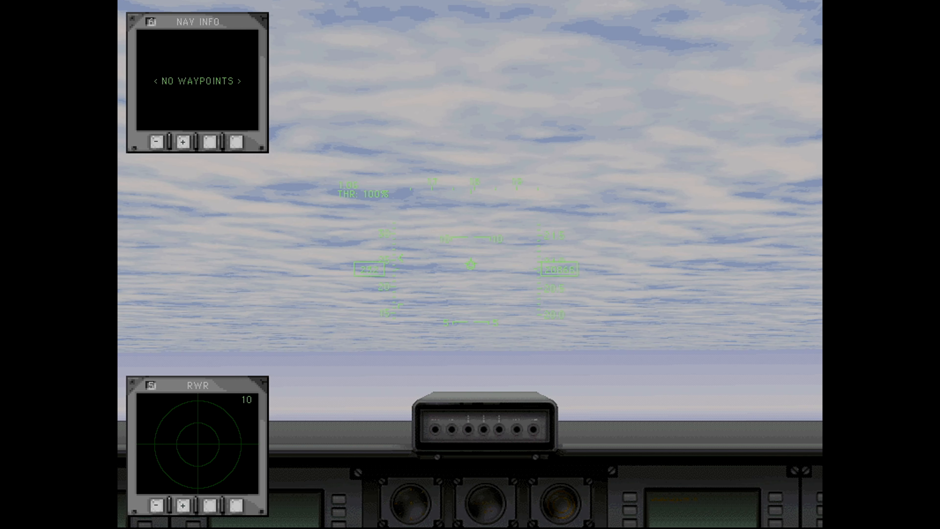
mouse_move(145, 156)
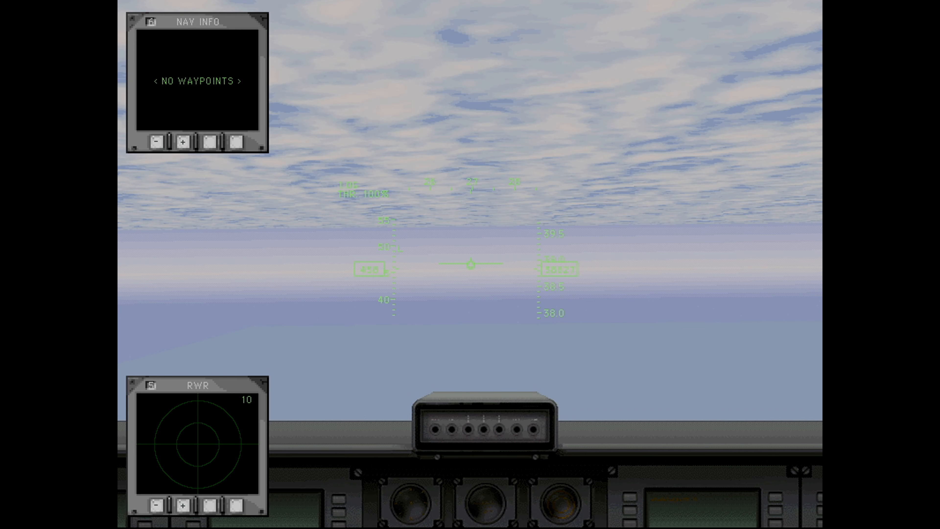
mouse_move(147, 158)
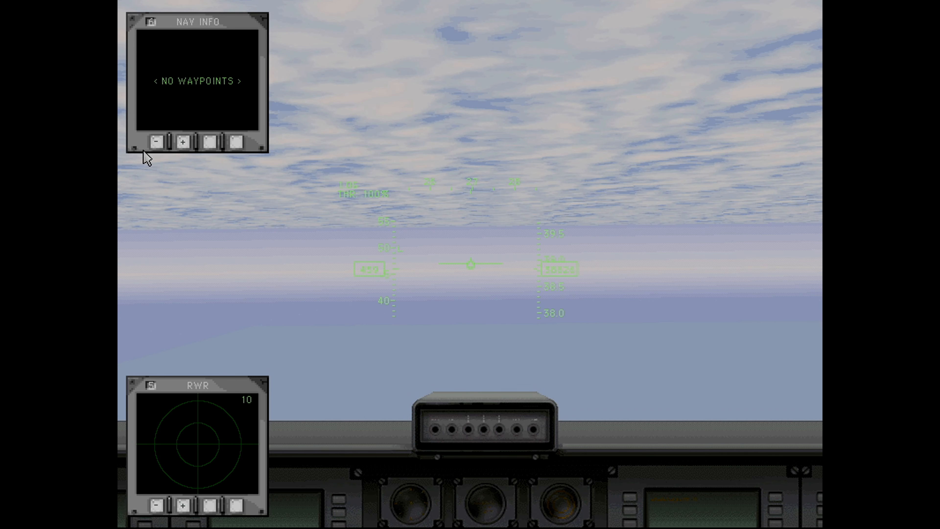